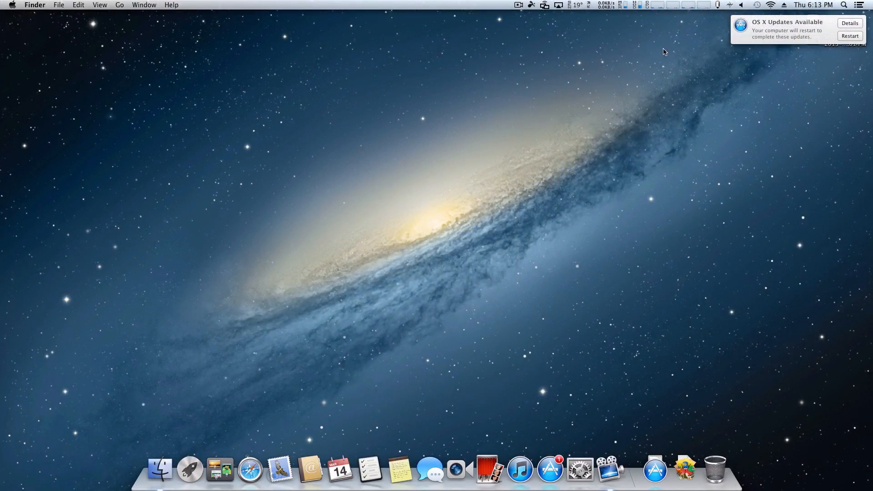
pyautogui.moveTo(824, 29)
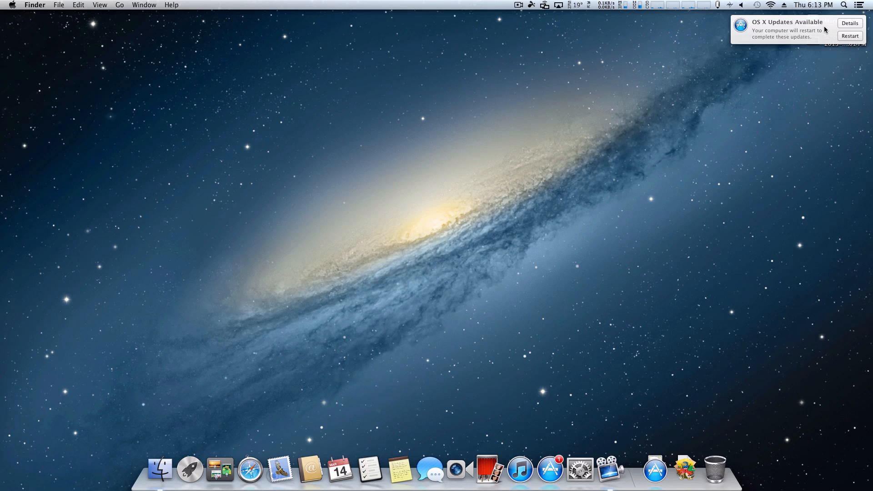
# Show the OS X updates with the Software Update entry expanded into its five individual items.
pyautogui.click(849, 23)
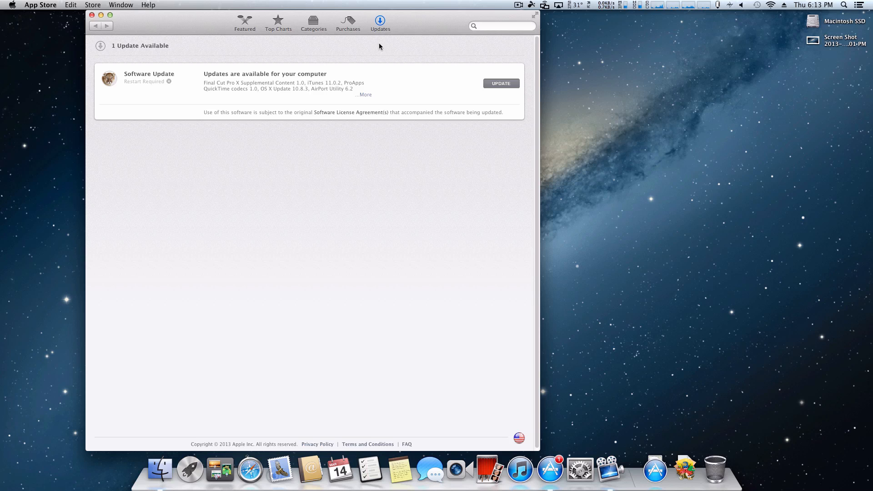
pyautogui.click(363, 94)
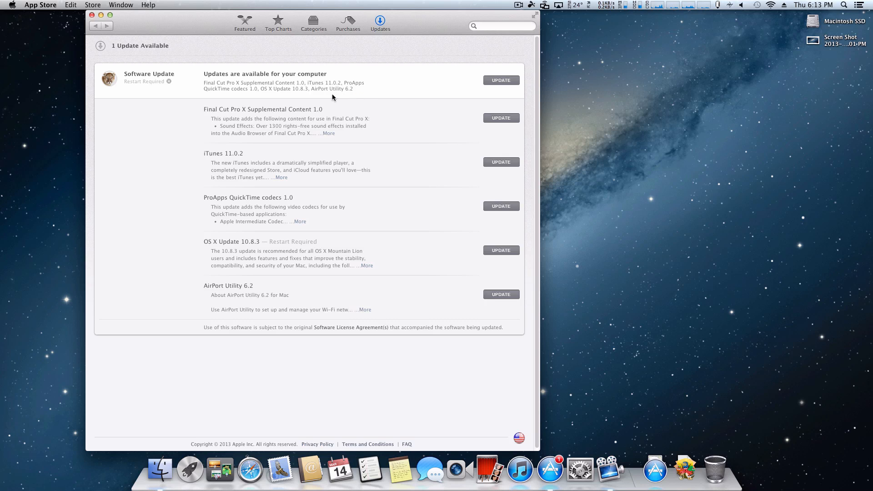
pyautogui.moveTo(257, 240)
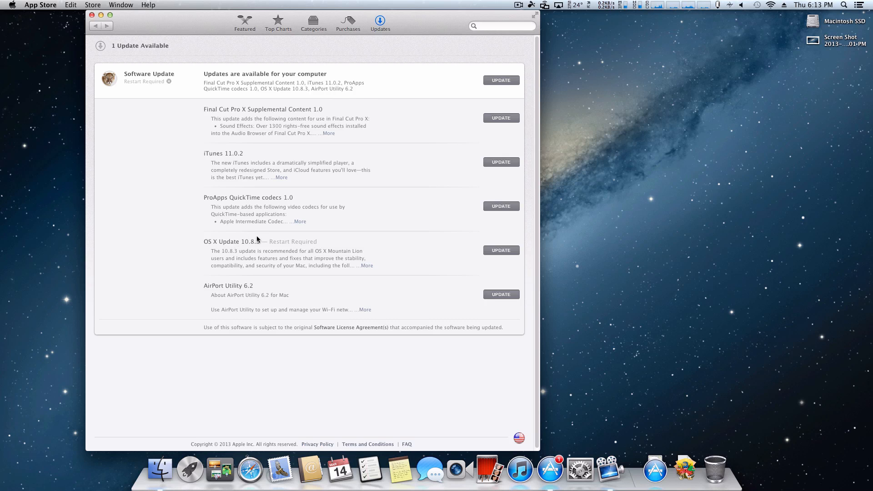
# Expand the OS X Update 10.8.3 entry to reveal its full list of fixes and features.
pyautogui.click(365, 265)
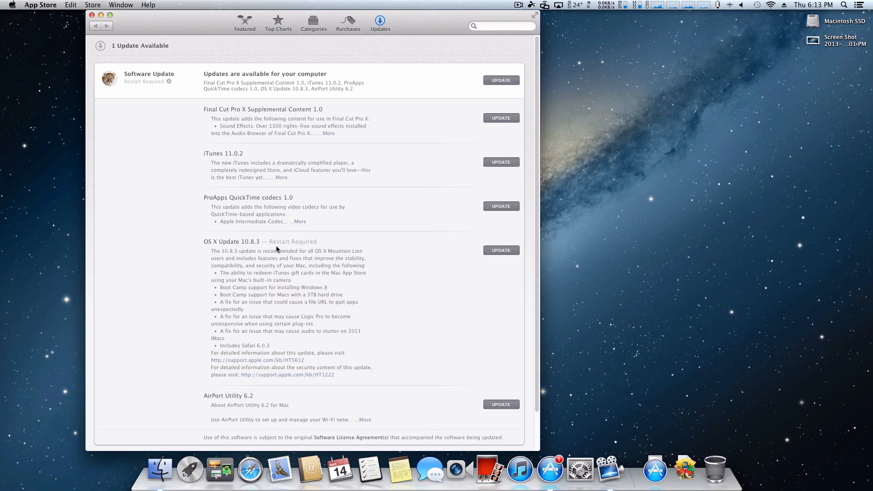
pyautogui.moveTo(272, 249)
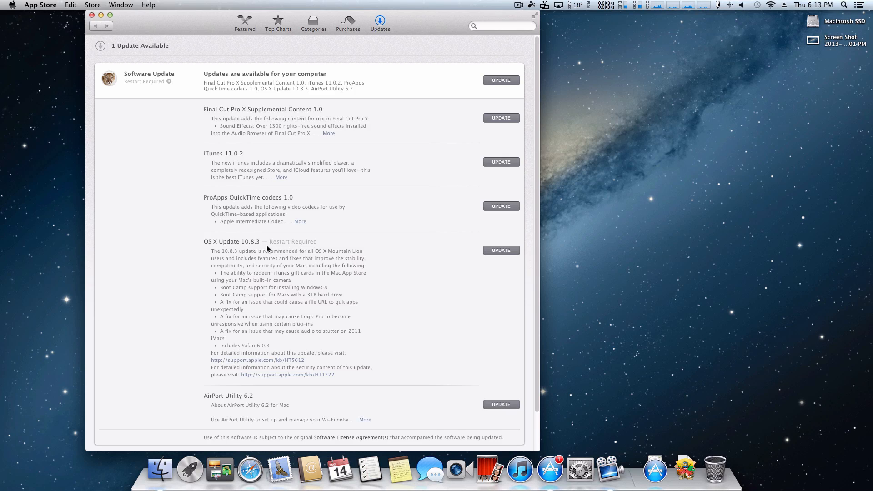
pyautogui.moveTo(238, 267)
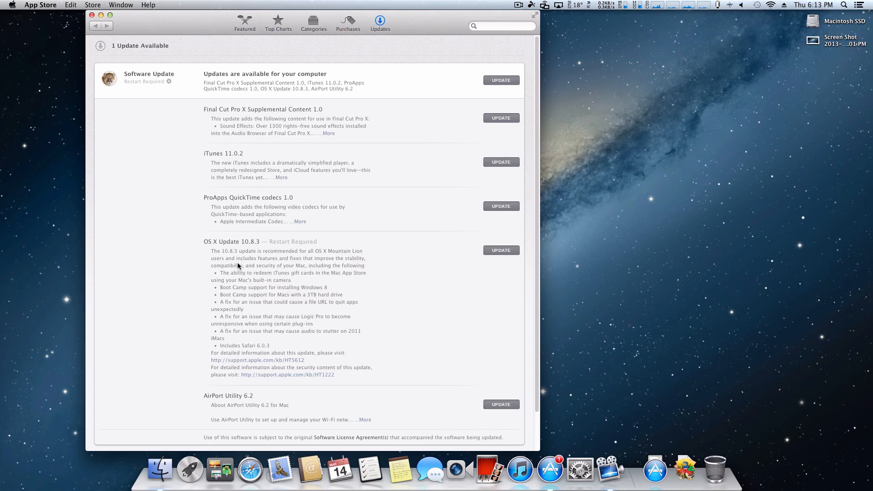
pyautogui.moveTo(314, 273)
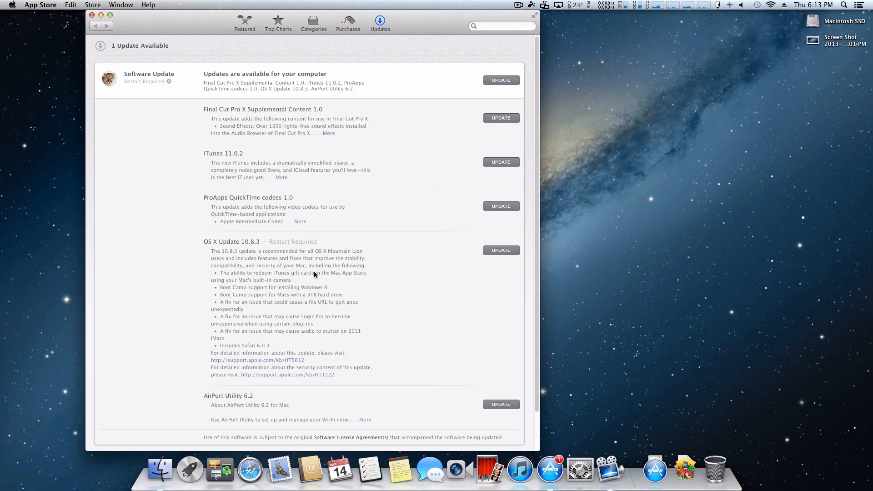
pyautogui.moveTo(300, 286)
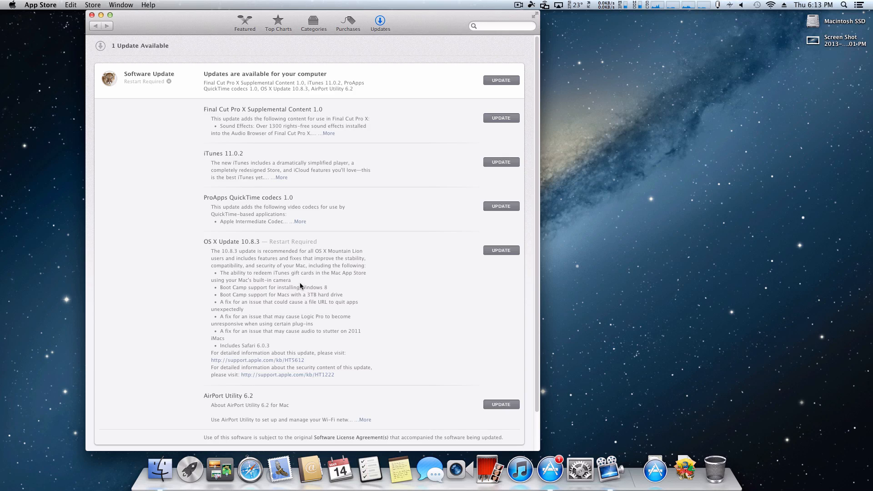
pyautogui.moveTo(297, 279)
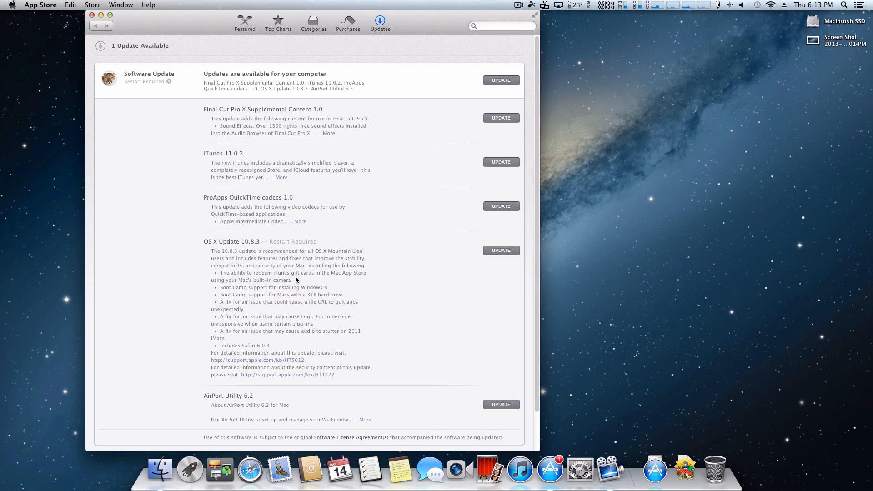
pyautogui.moveTo(246, 328)
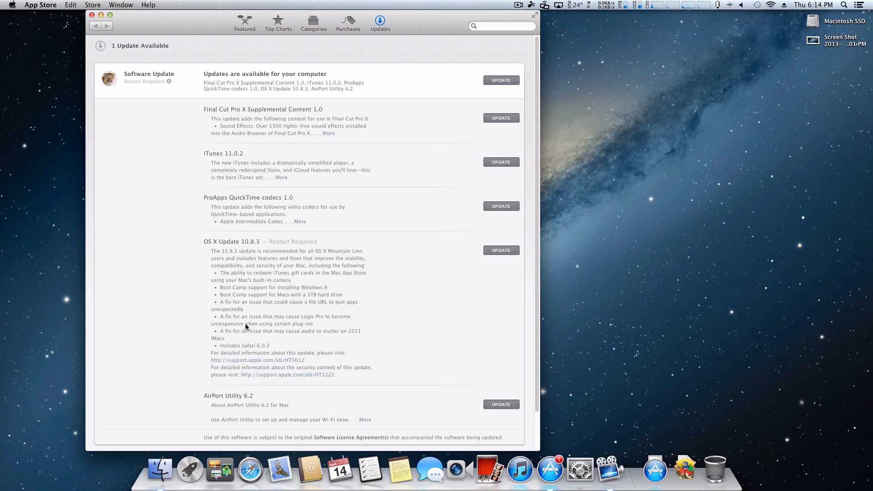
pyautogui.moveTo(244, 310)
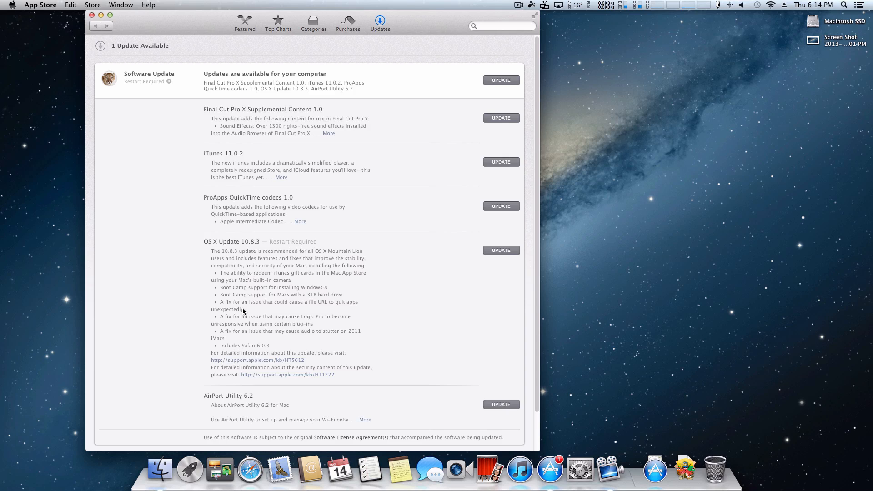
# Start the OS X Update 10.8.3 download and let it run until the restart prompt appears.
pyautogui.click(501, 250)
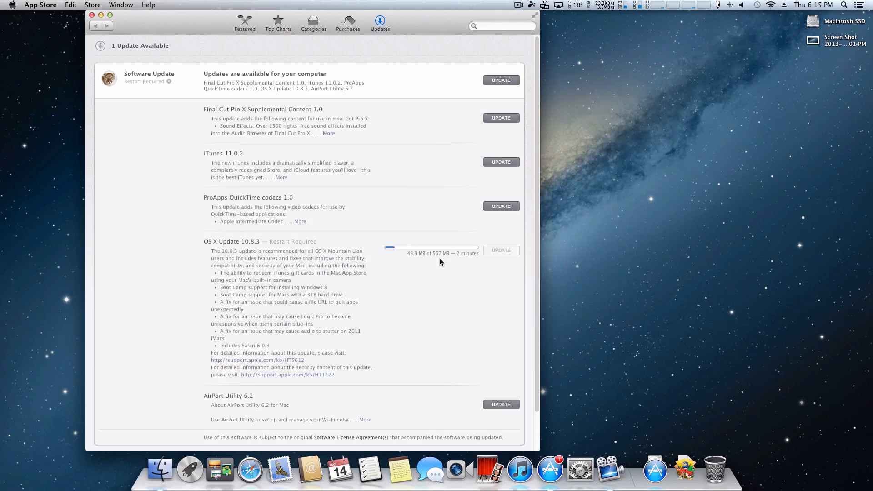
pyautogui.click(500, 79)
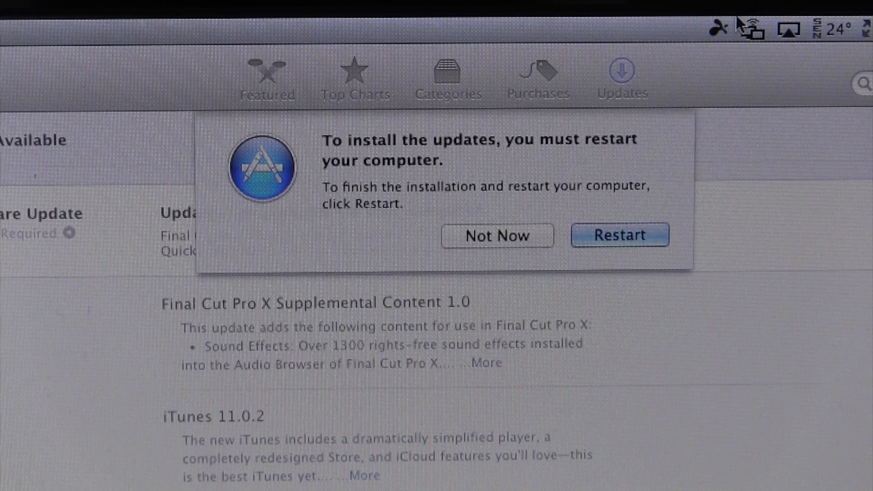
# Restart the Mac so the 10.8.3 update installs and the desktop returns.
pyautogui.click(619, 235)
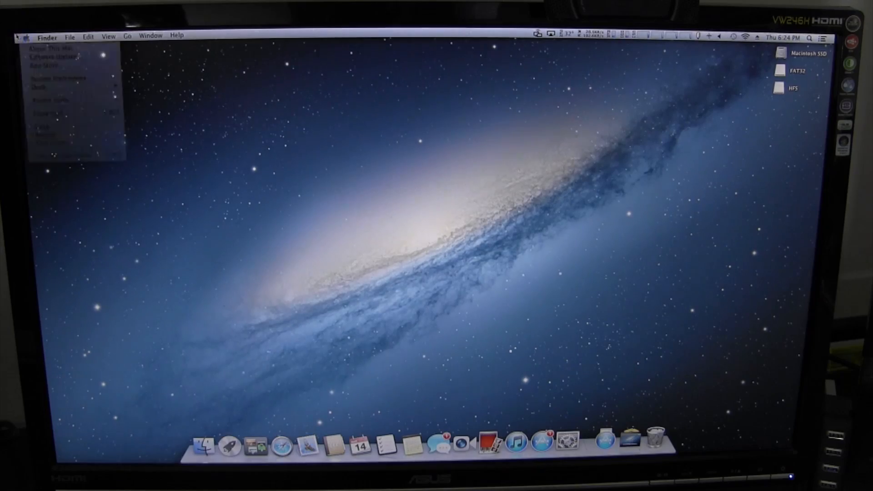
# Show About This Mac confirming OS X Version 10.8.3 is installed.
pyautogui.click(49, 47)
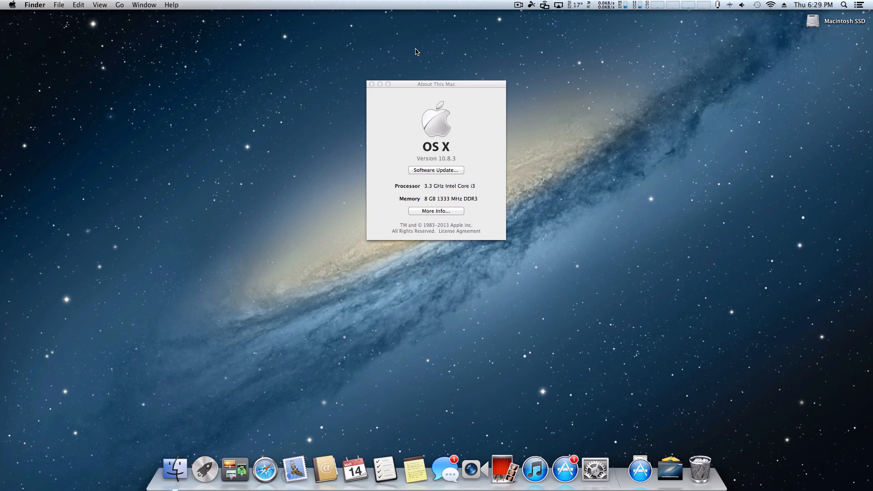
pyautogui.moveTo(418, 72)
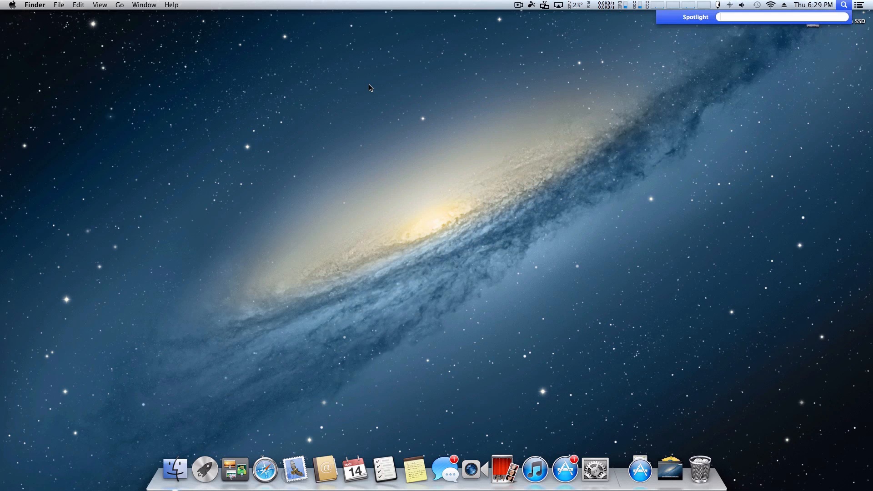
# Launch MultiBeast 5.2.1 via Spotlight, accept the license and target the Macintosh SSD disk.
pyautogui.write('mul')
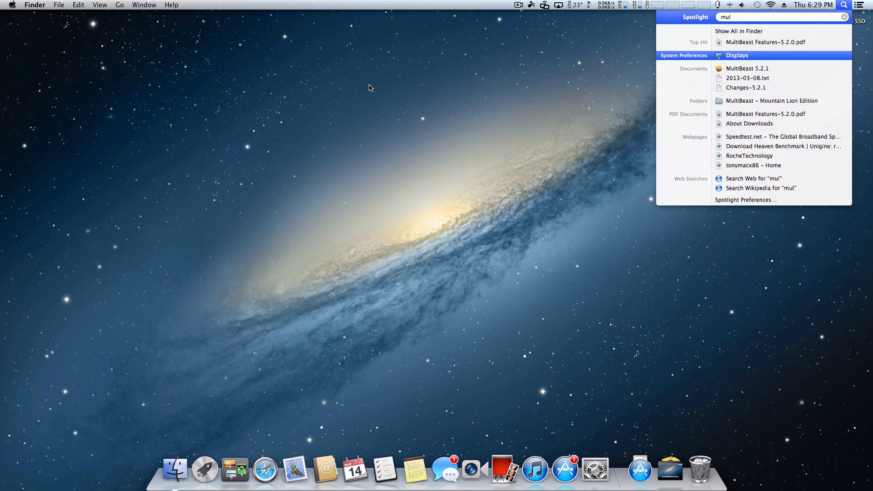
pyautogui.click(747, 68)
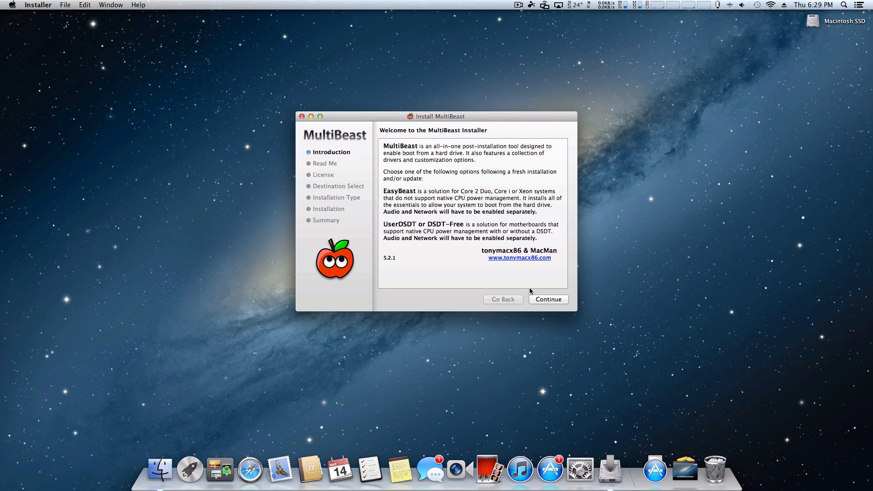
pyautogui.click(547, 299)
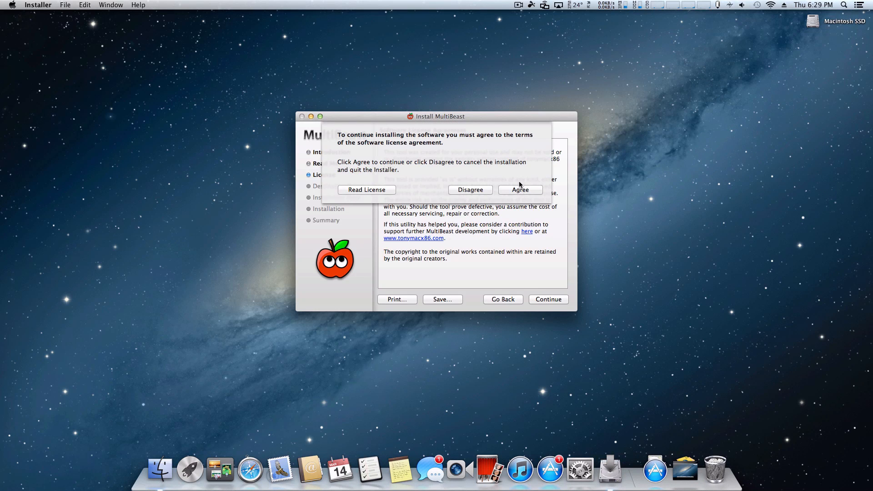
pyautogui.click(519, 189)
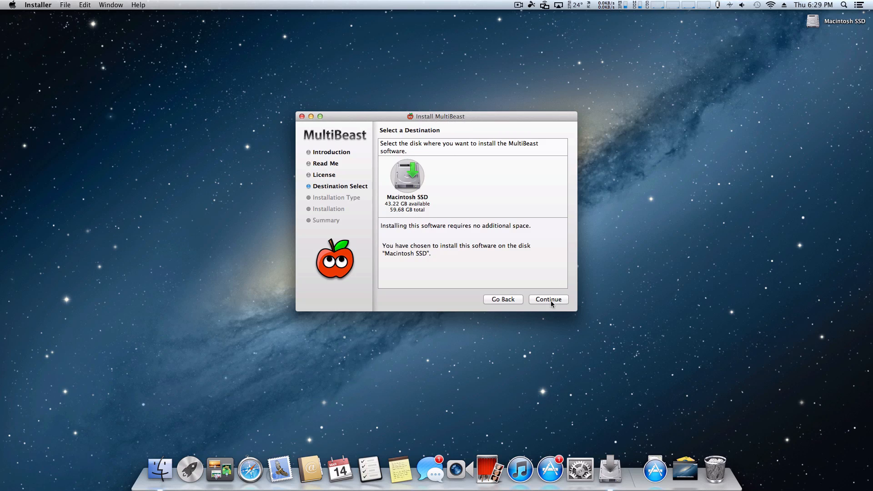
pyautogui.click(547, 299)
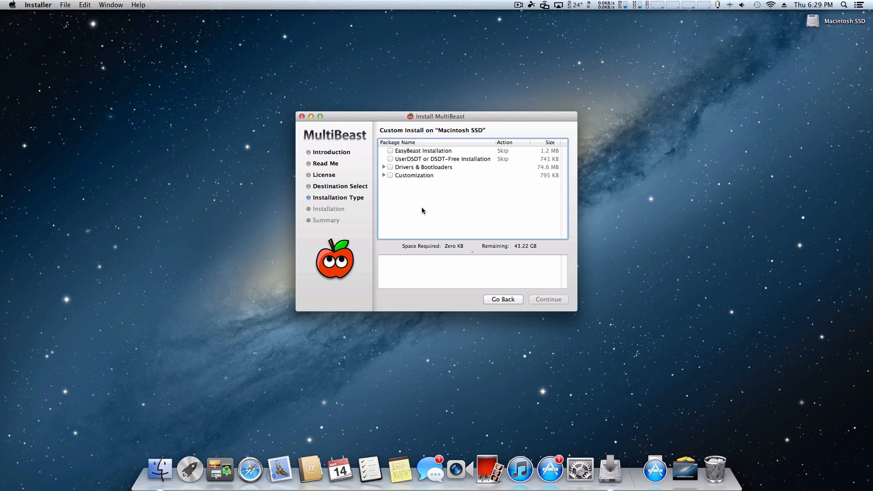
# Expand Drivers, Audio and Realtek ALC8xx to browse the With DSDT and Without DSDT codec lists.
pyautogui.click(384, 166)
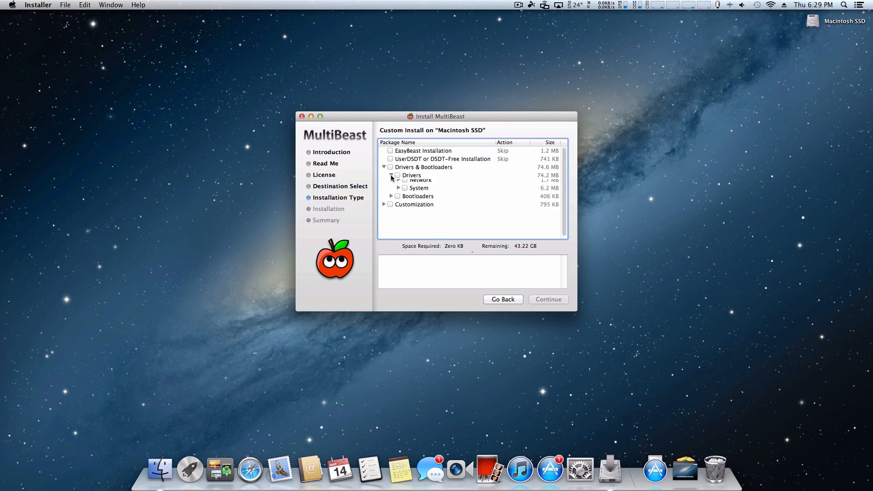
pyautogui.click(392, 175)
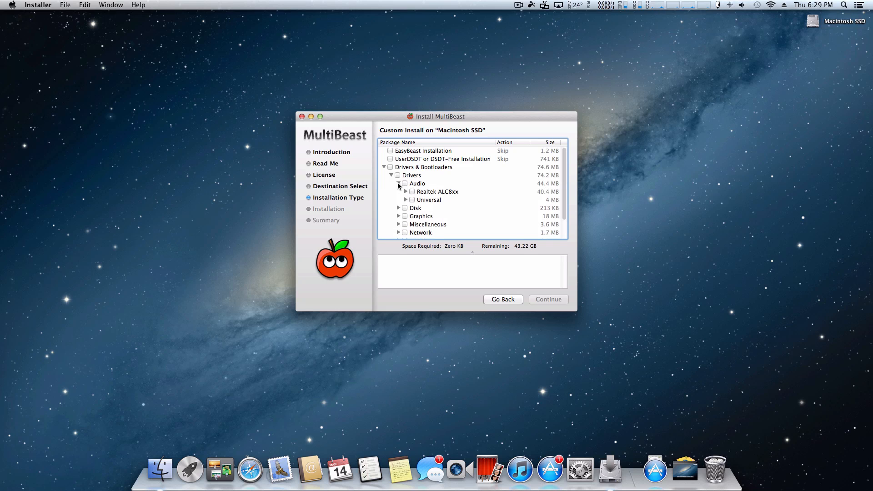
pyautogui.click(405, 191)
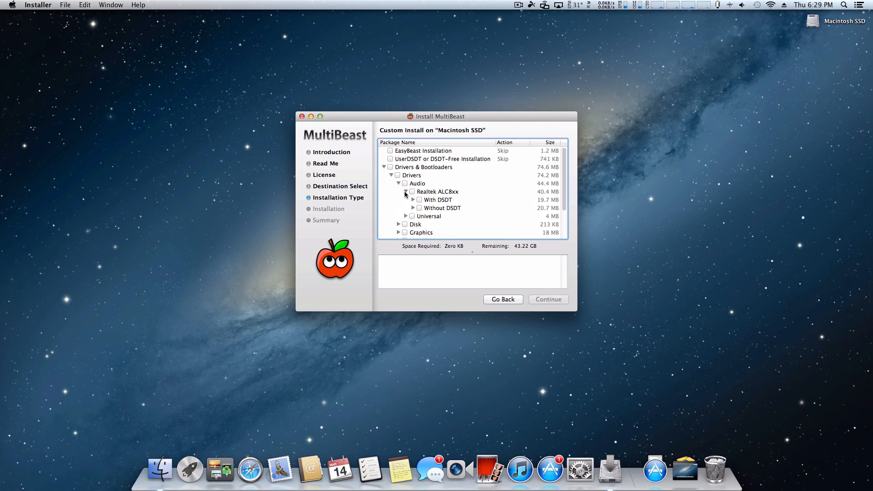
pyautogui.click(438, 199)
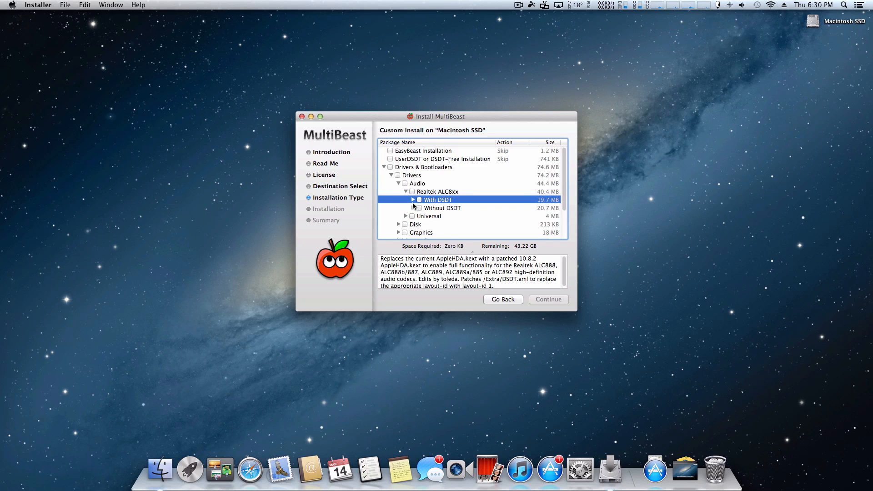
pyautogui.click(413, 199)
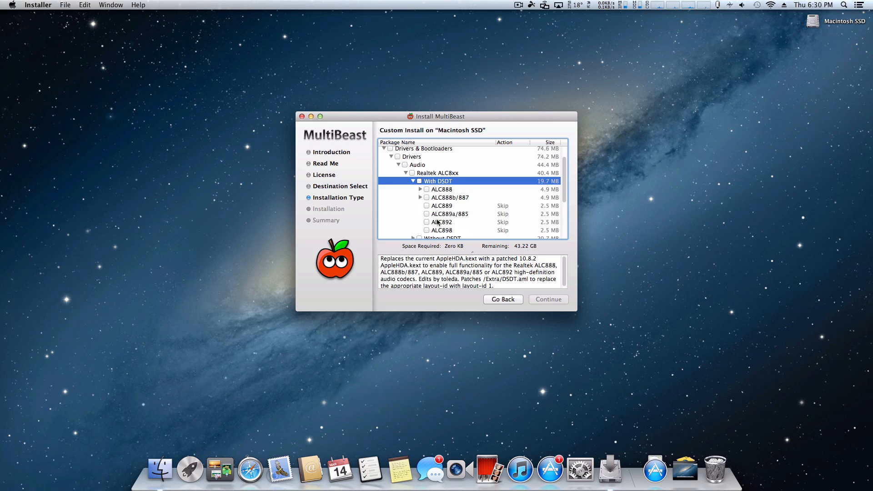
pyautogui.click(412, 181)
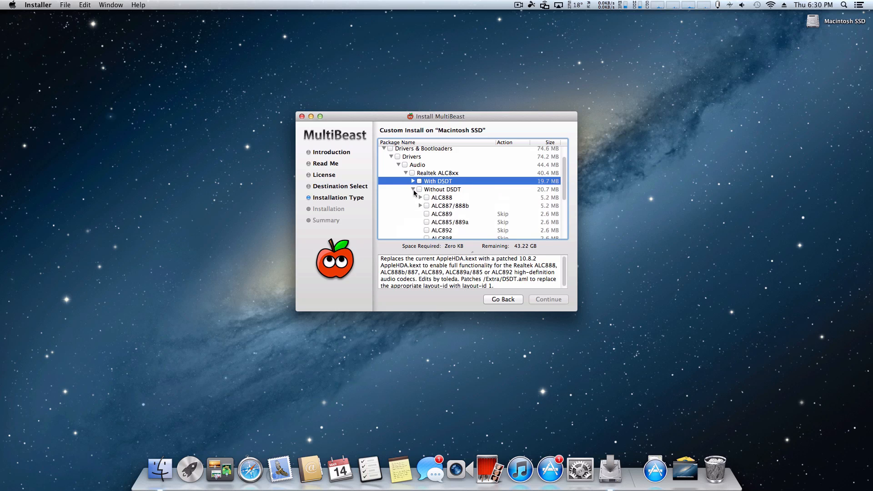
pyautogui.scroll(3)
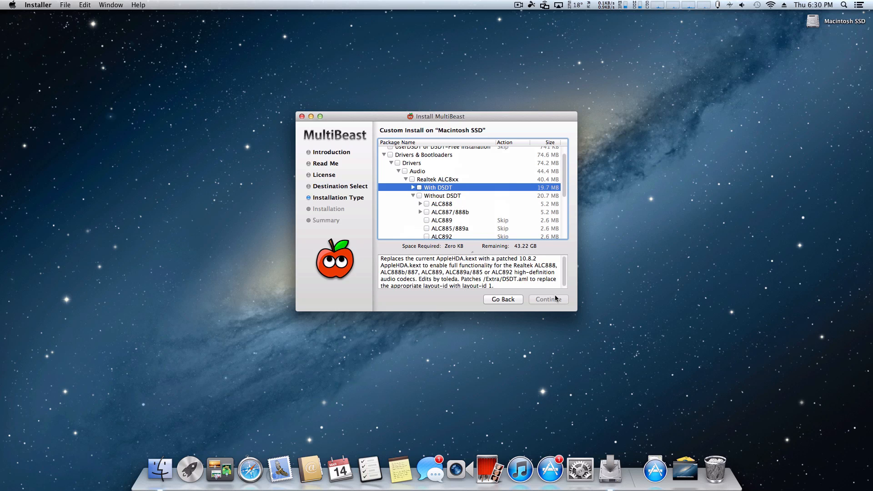
pyautogui.moveTo(303, 123)
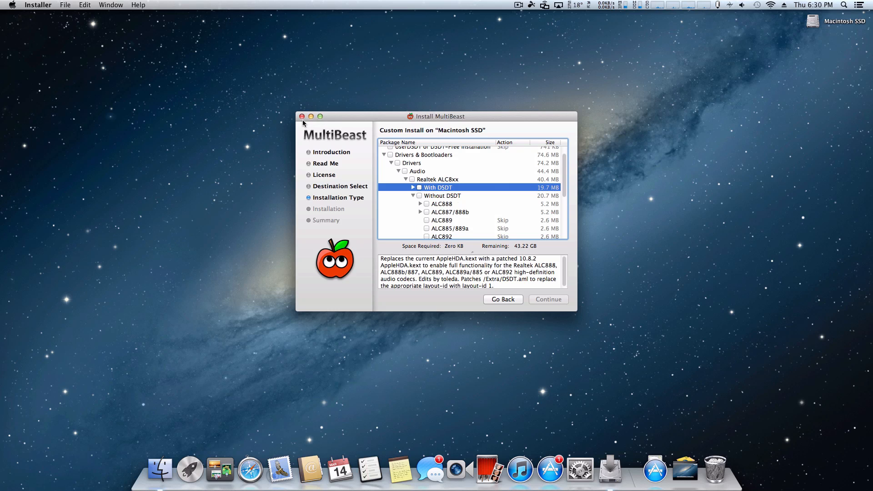
# Close the MultiBeast installer and reopen About This Mac showing OS X 10.8.3.
pyautogui.click(303, 116)
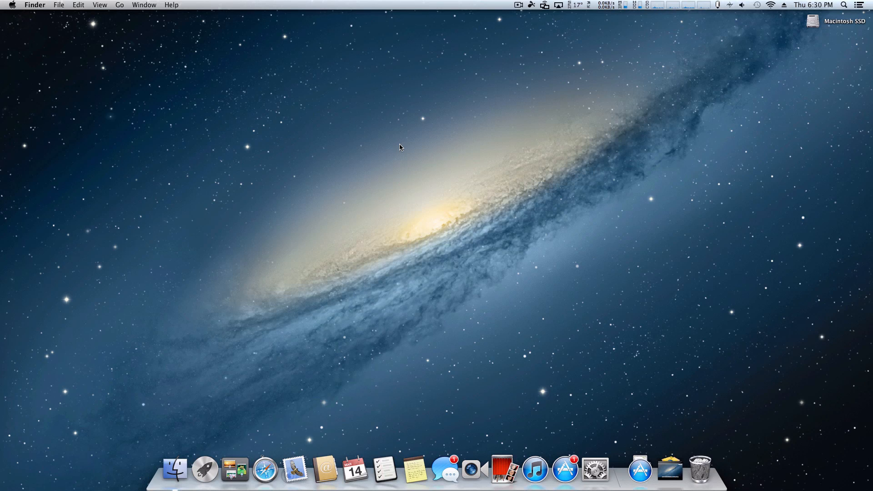
pyautogui.click(10, 5)
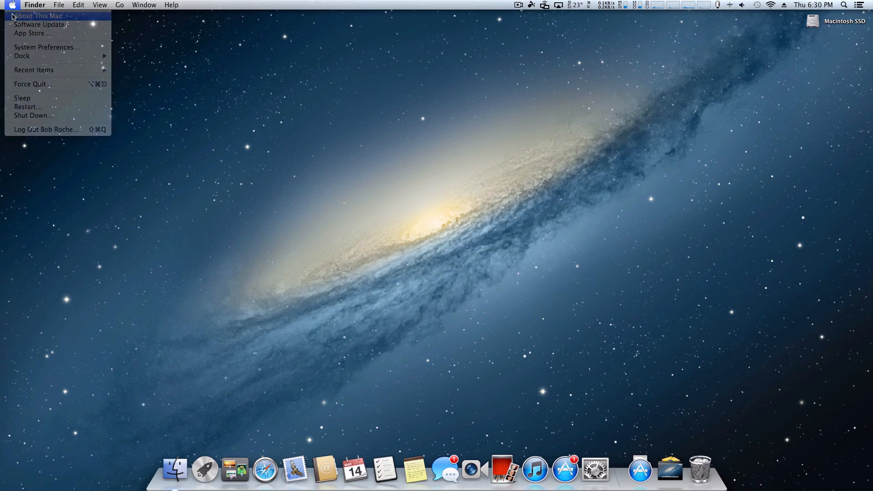
pyautogui.click(37, 15)
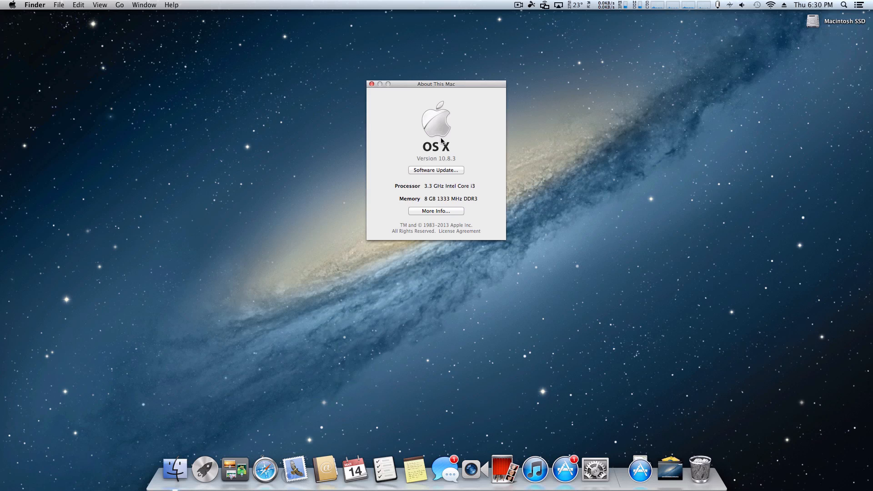